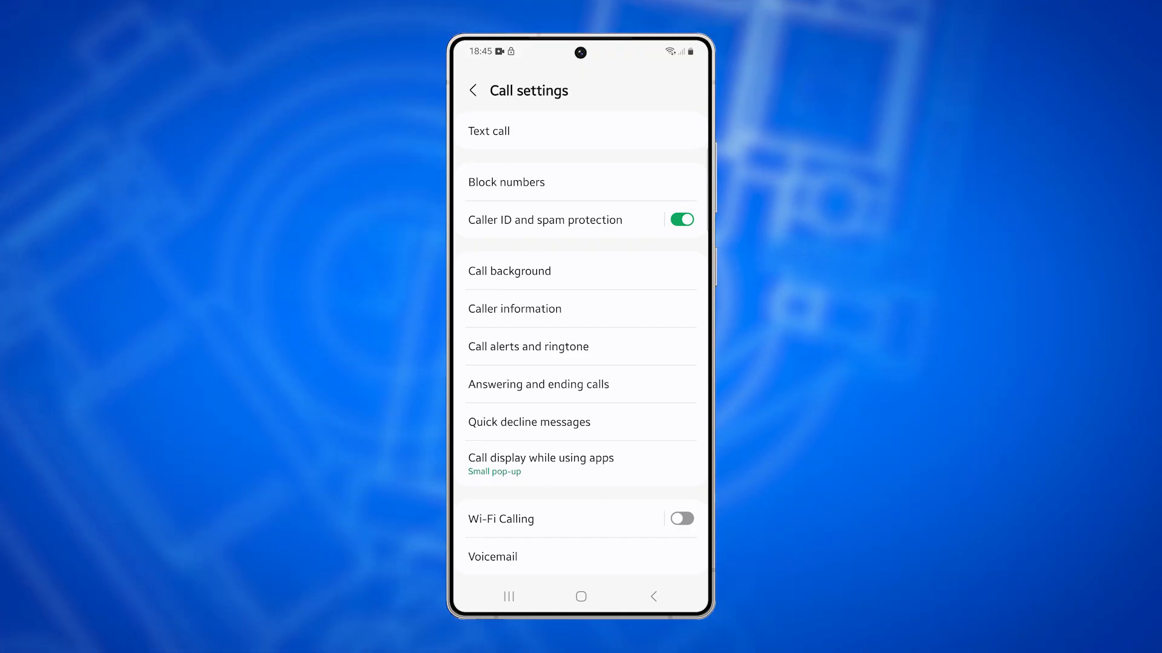
Exit Call settings back to the phone's home screen.
click(544, 219)
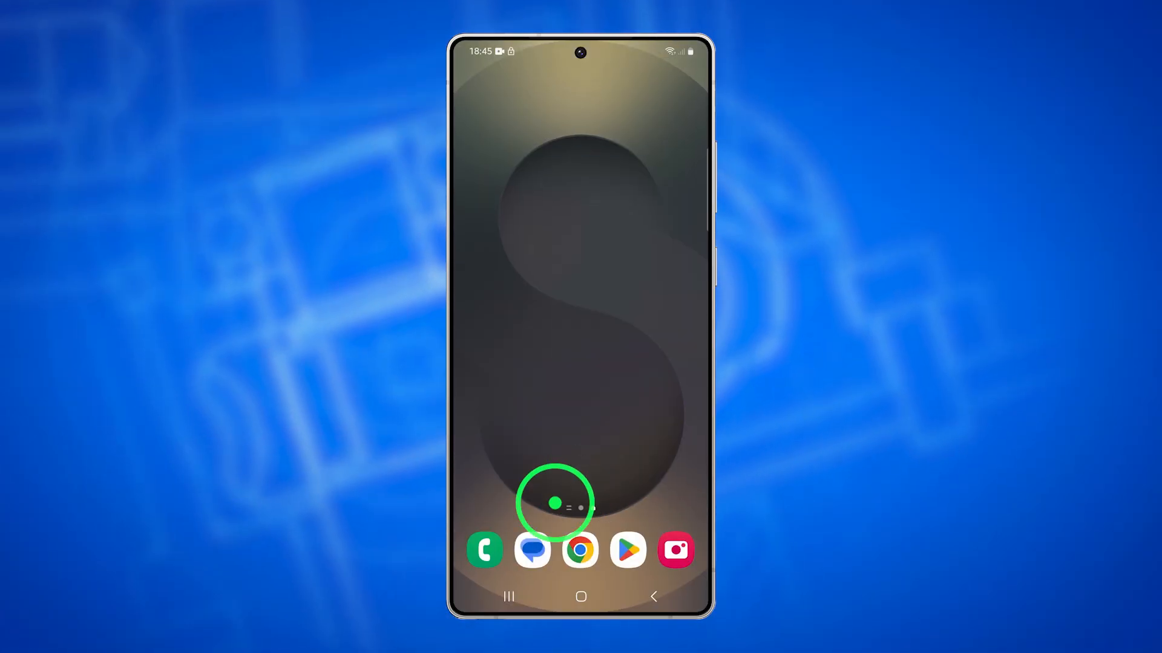
Relaunch the Phone app and reach Settings from the three-dot menu.
click(484, 550)
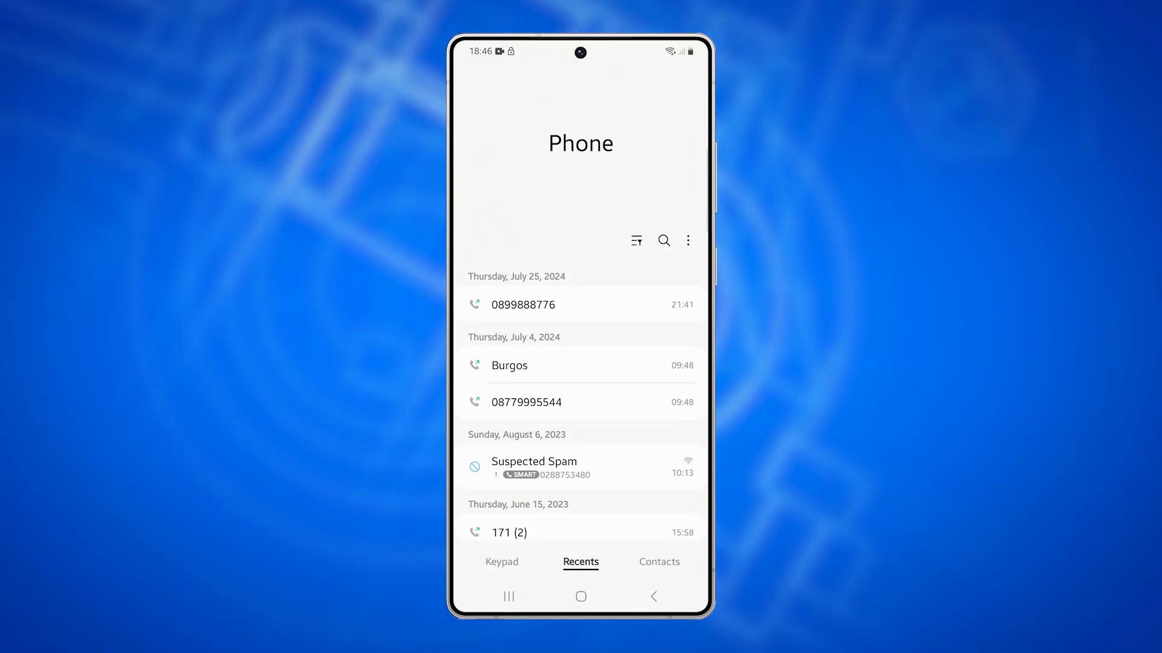
click(687, 241)
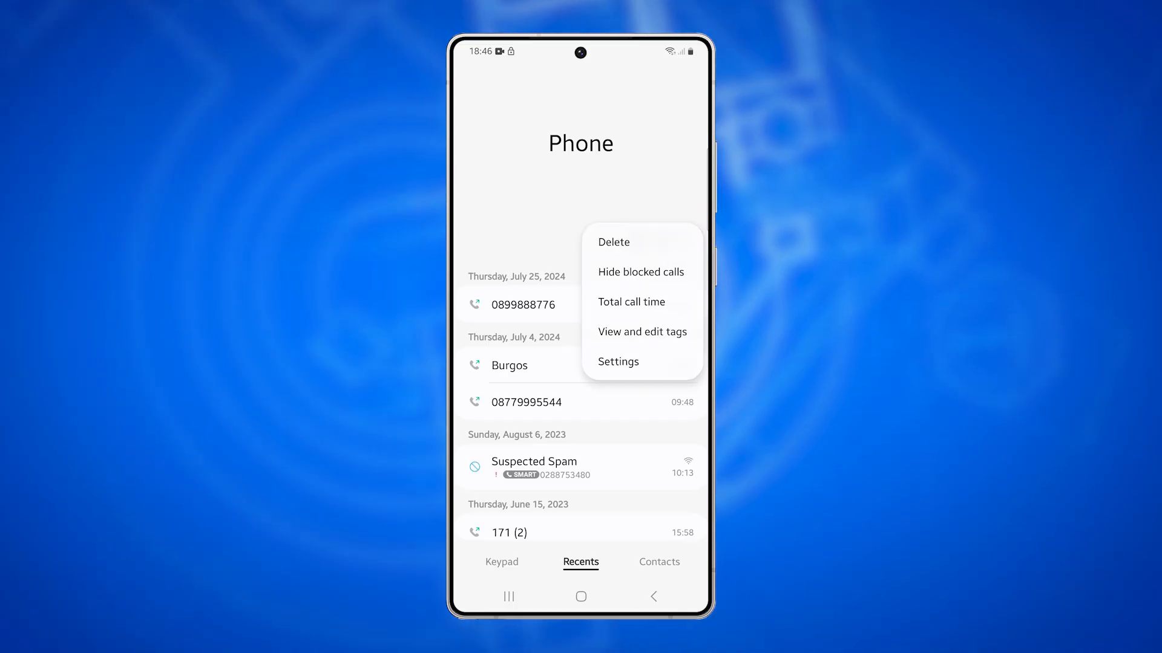
click(617, 362)
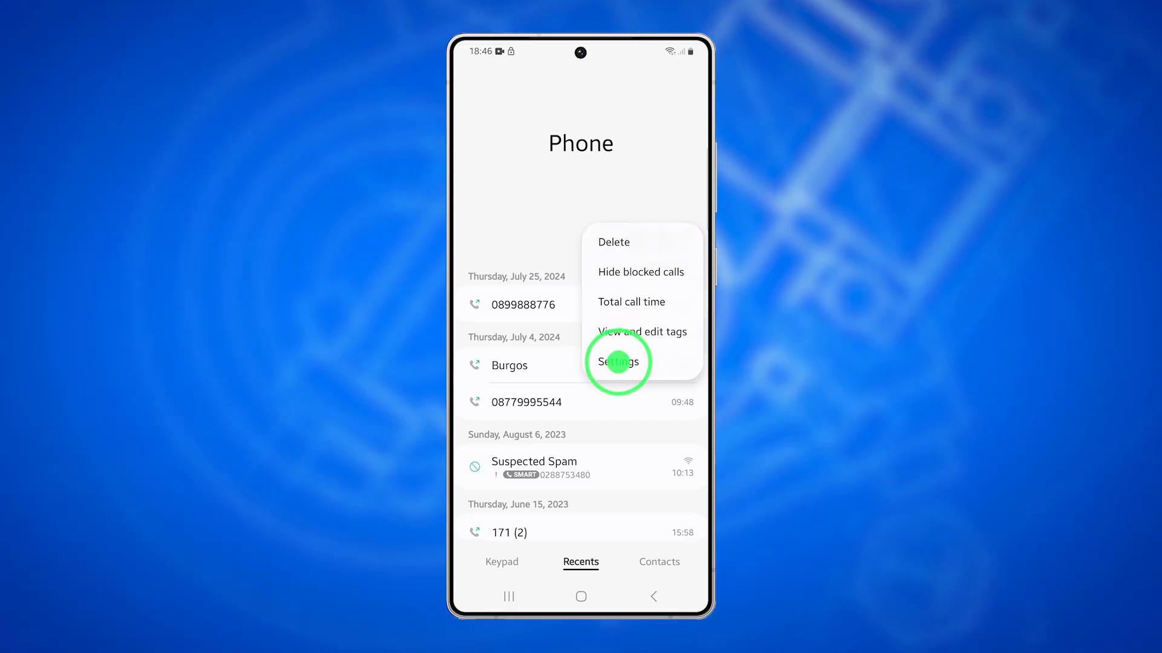
click(616, 361)
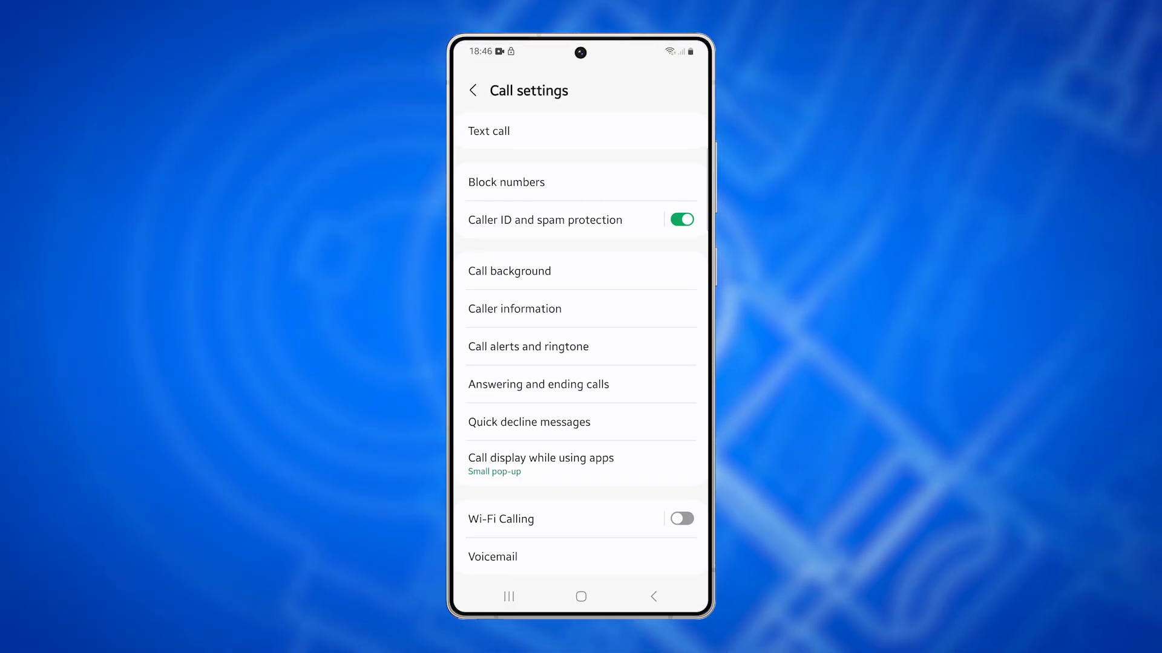
Enter Caller ID and spam protection, switching it off and back on.
click(544, 219)
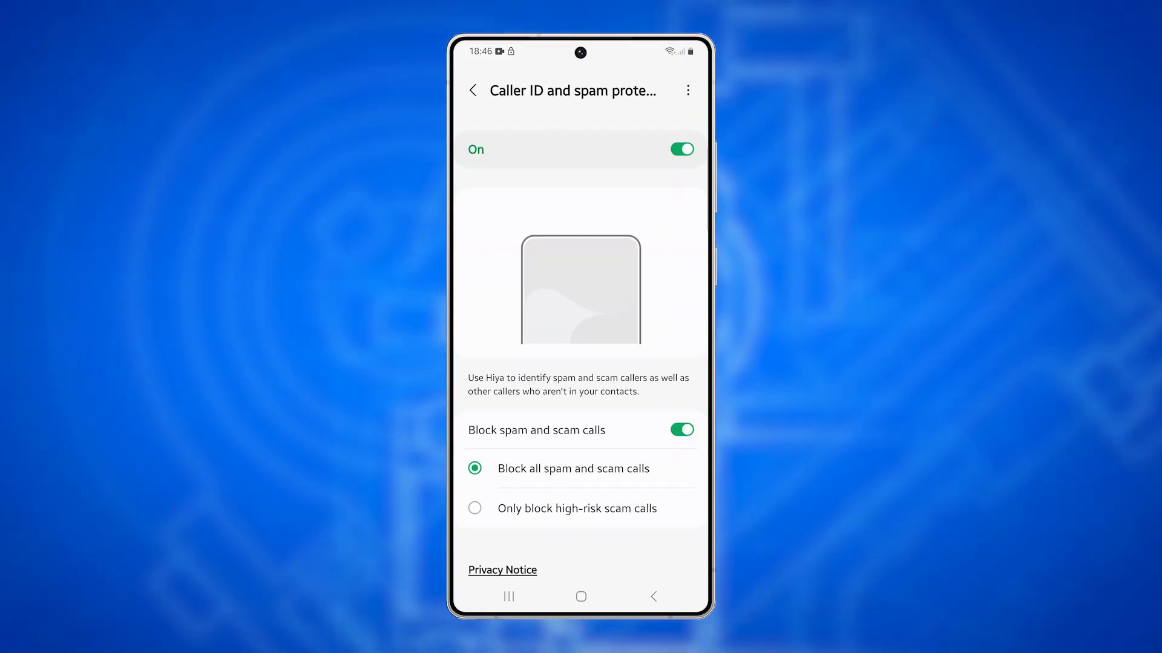
click(679, 145)
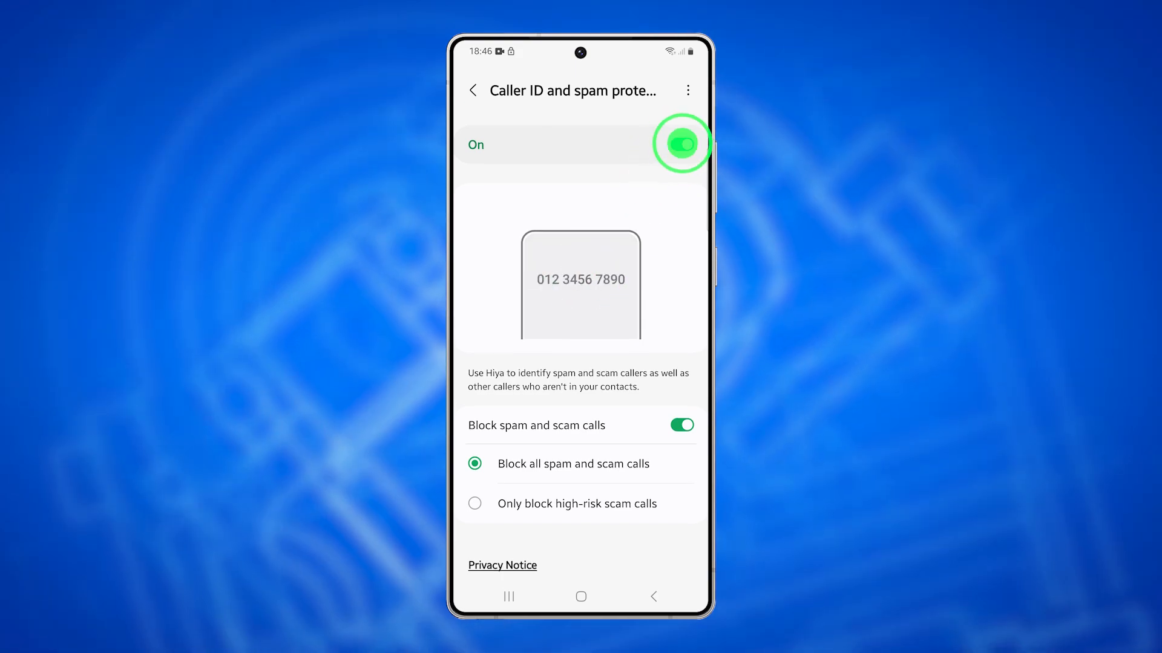
click(680, 144)
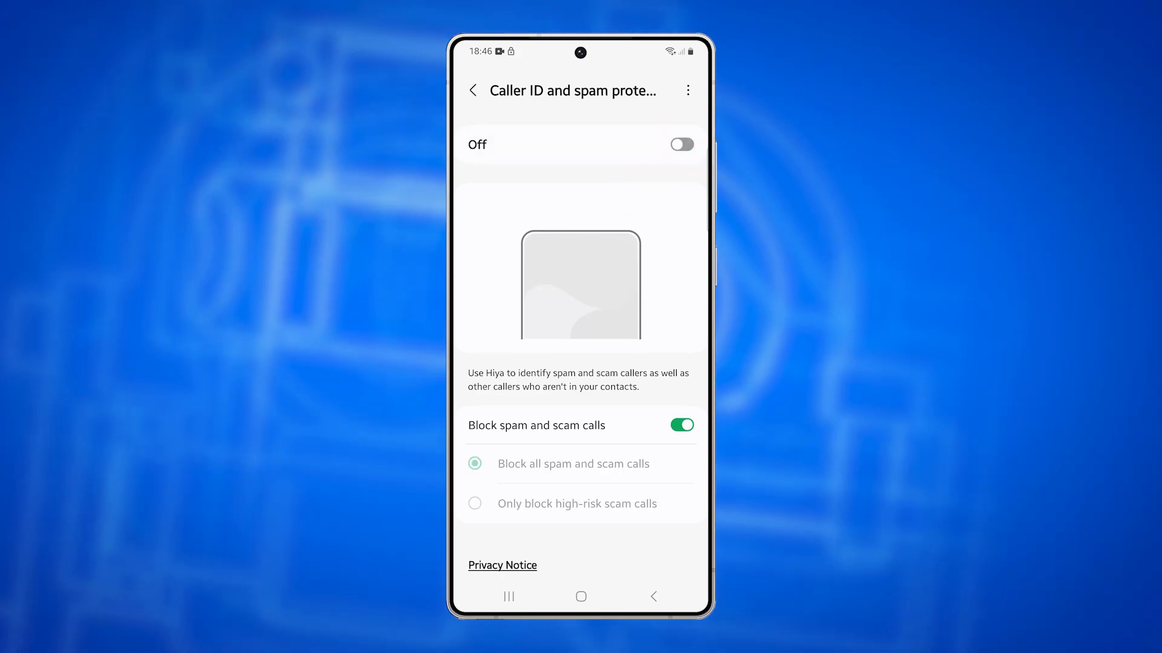
click(679, 144)
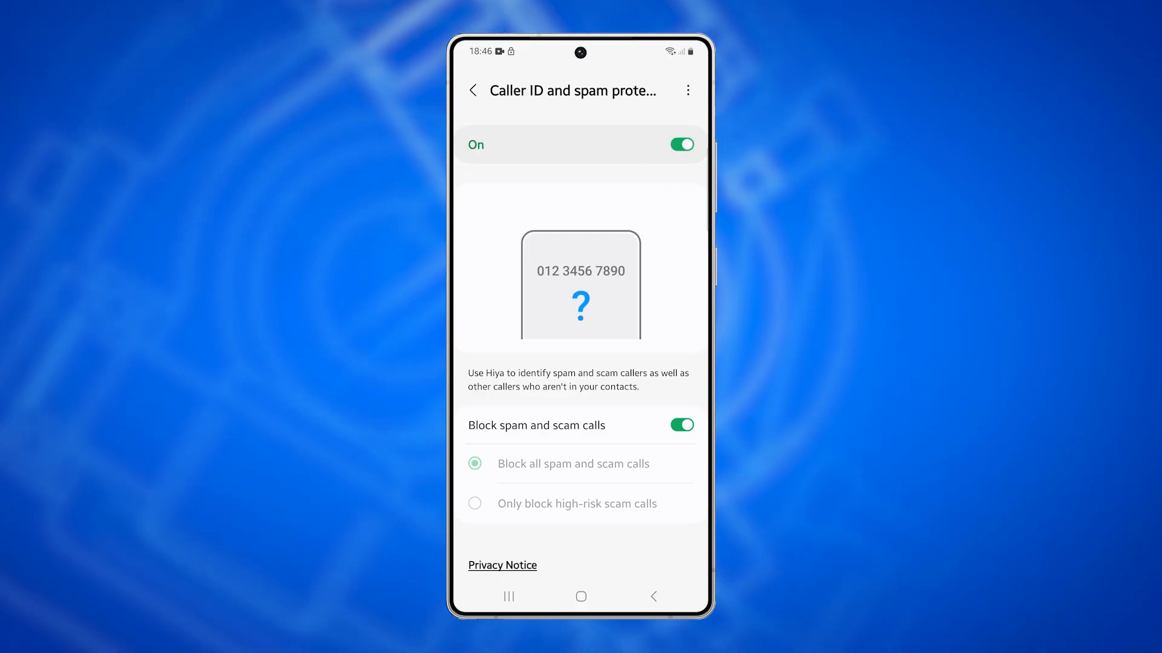
click(474, 464)
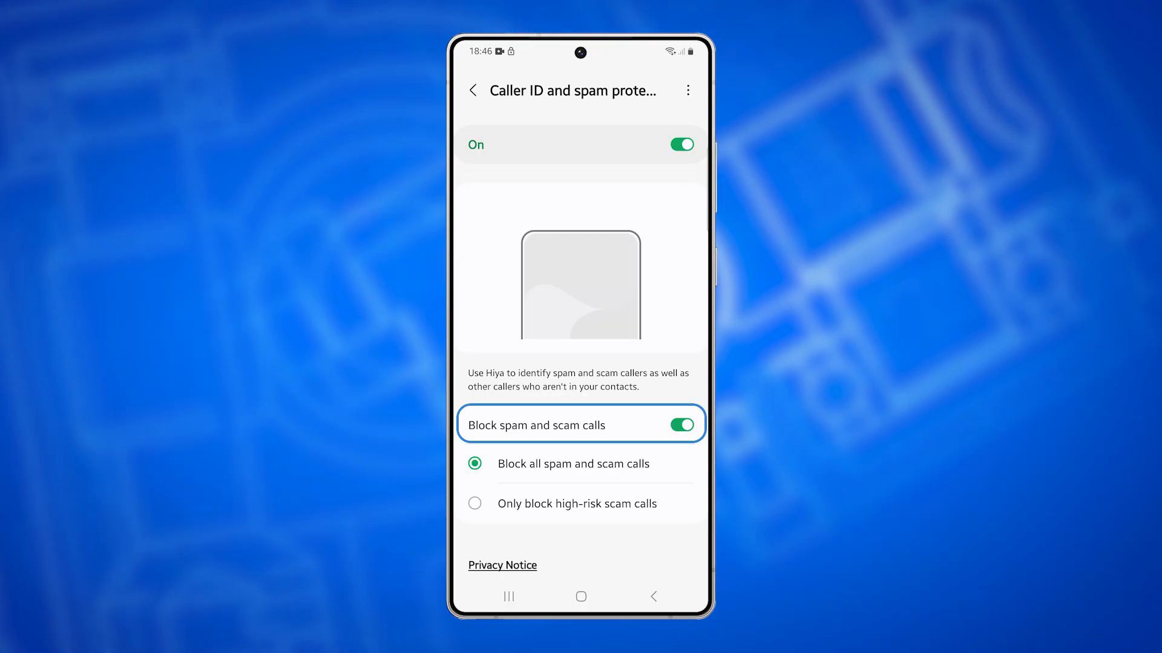
Re-enable Block spam and scam calls, select Block all spam and scam calls, then go home.
click(678, 423)
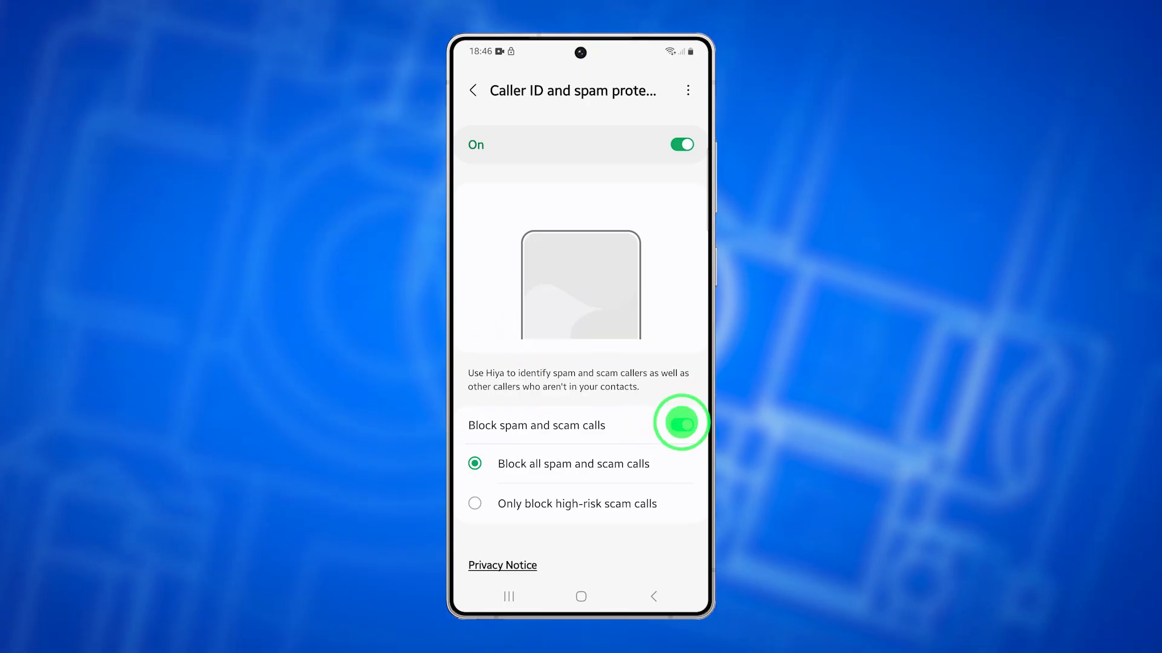
click(677, 424)
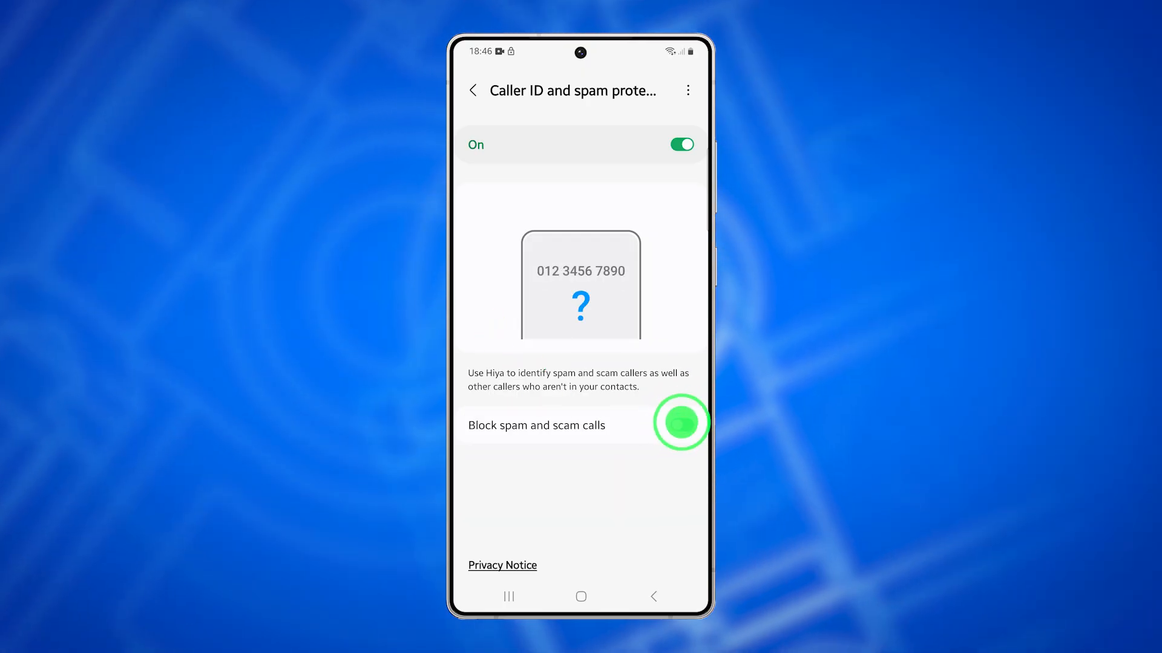
click(680, 425)
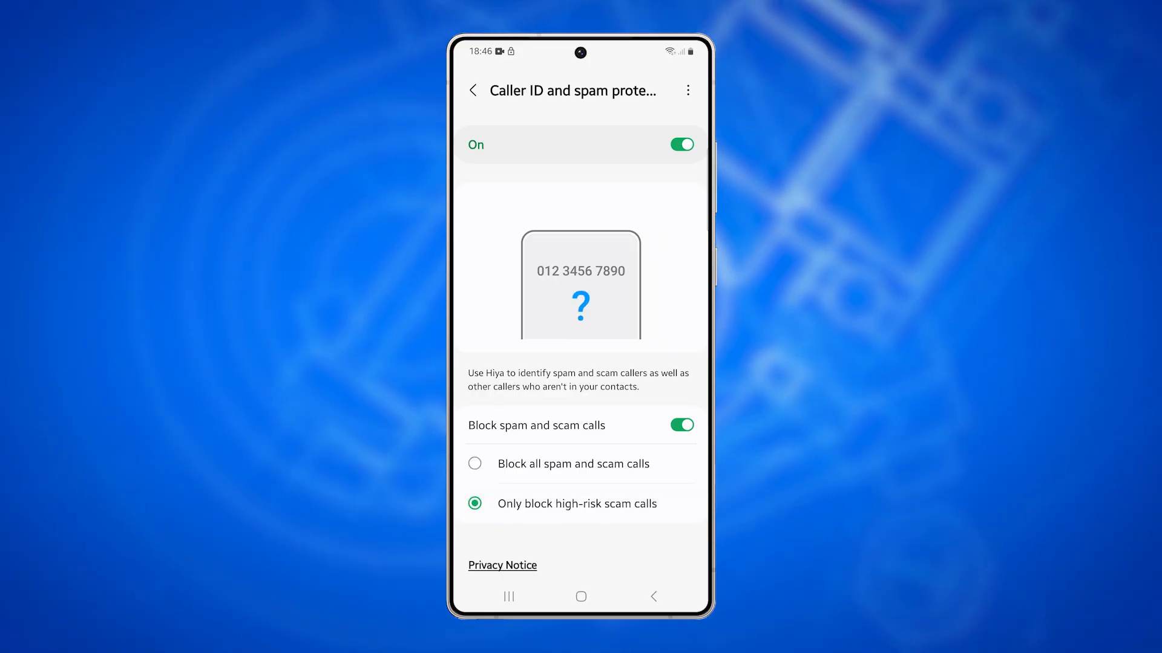
click(474, 464)
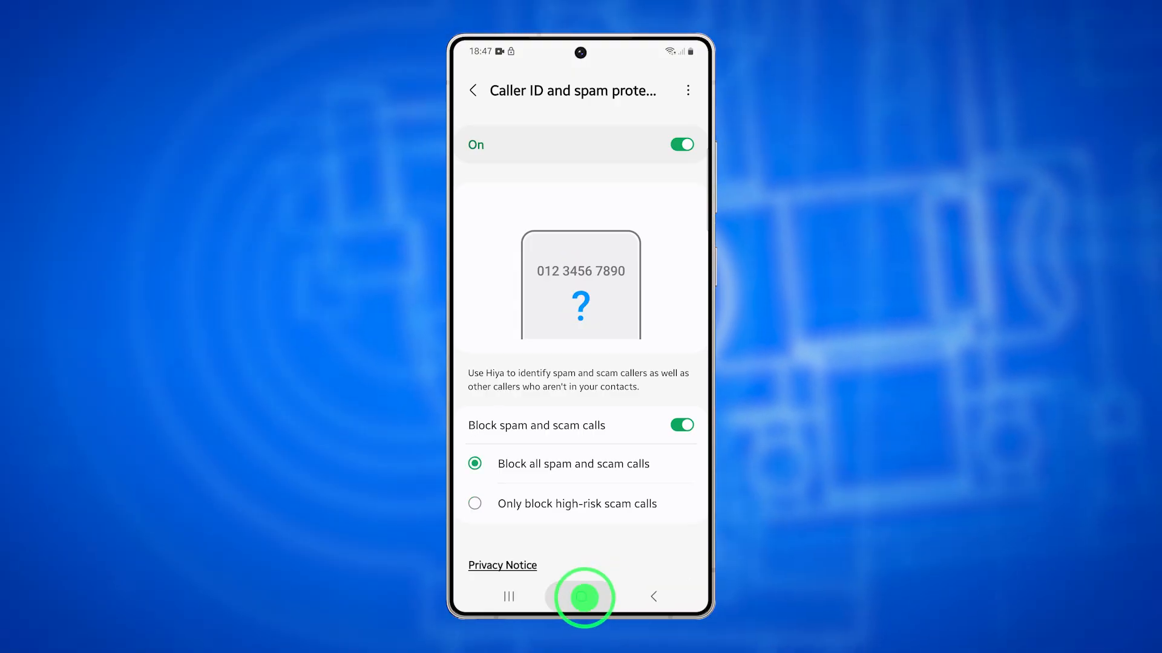
click(581, 597)
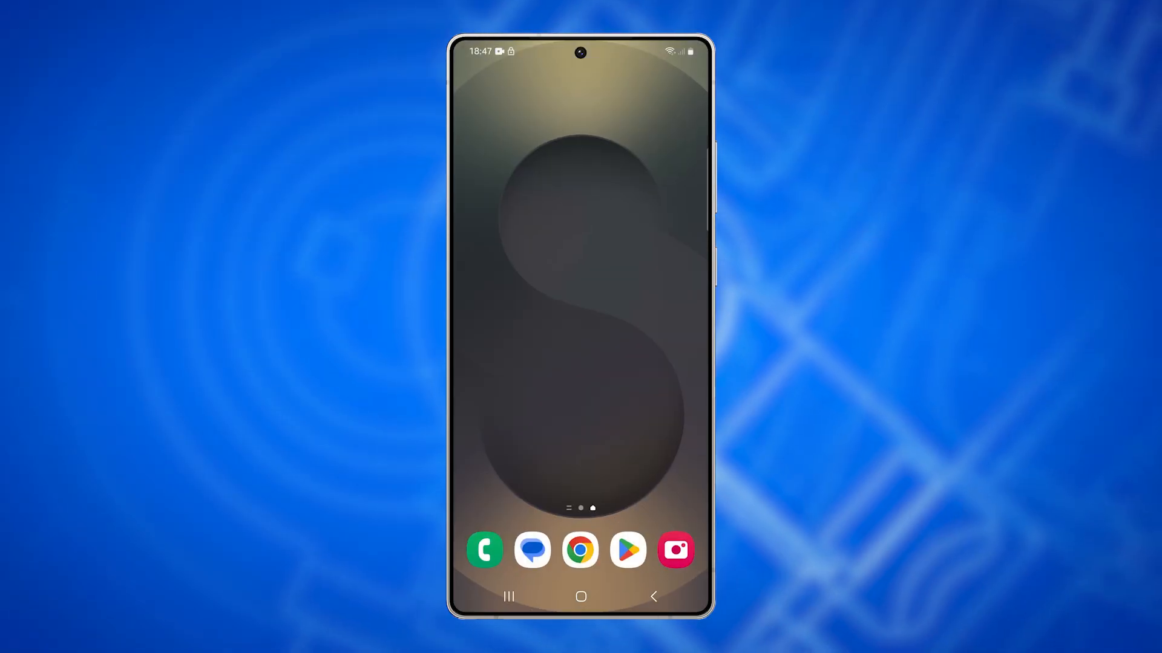